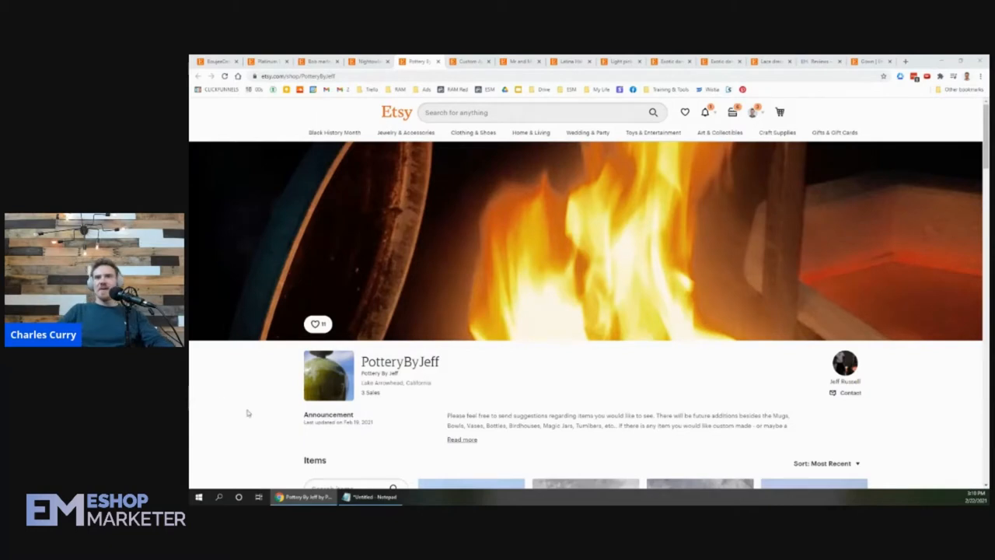
{"action": "mouse_move", "coordinate": [449, 403]}
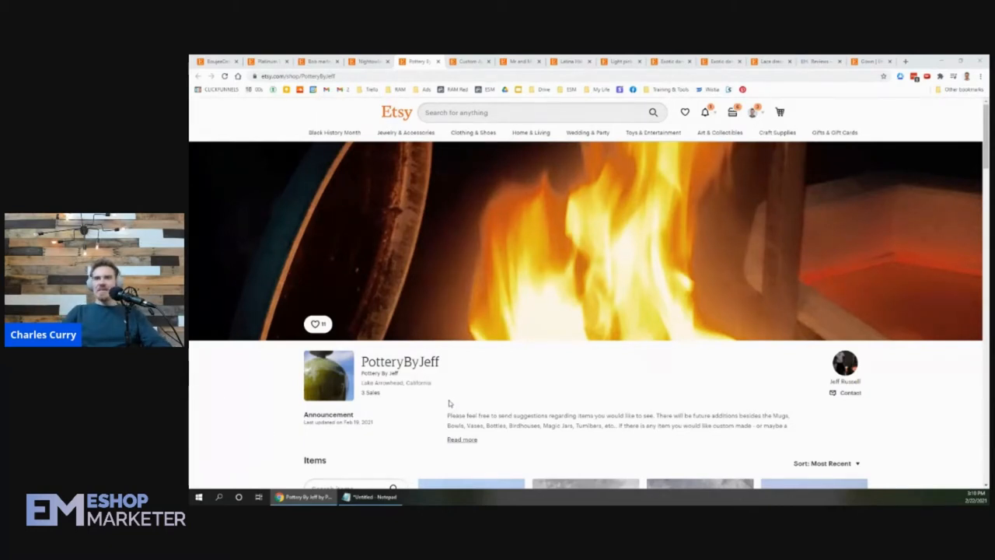
{"action": "mouse_move", "coordinate": [492, 264]}
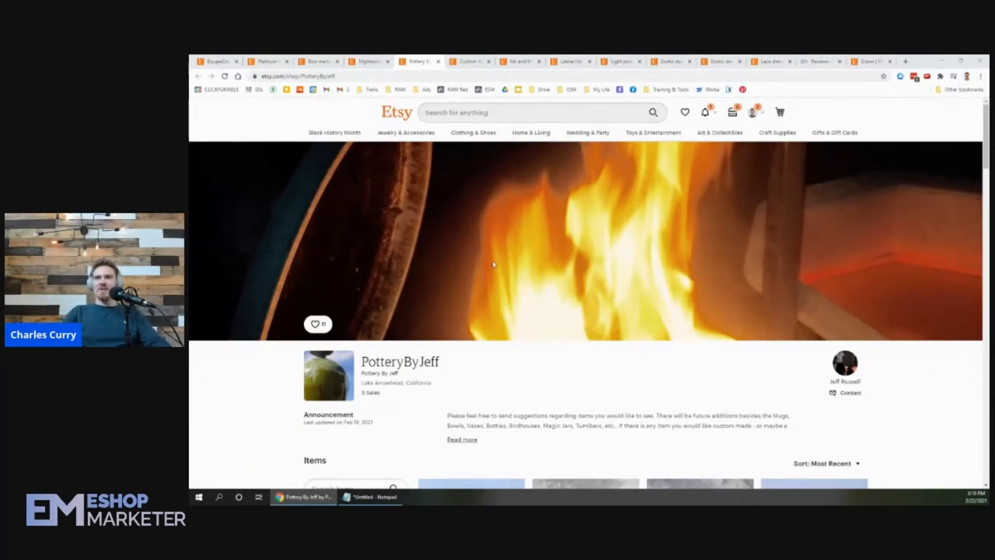
- Scroll the PotteryByJeff shop page down to its 59-listing Items grid
{"action": "scroll", "scroll_direction": "down", "scroll_amount": 3}
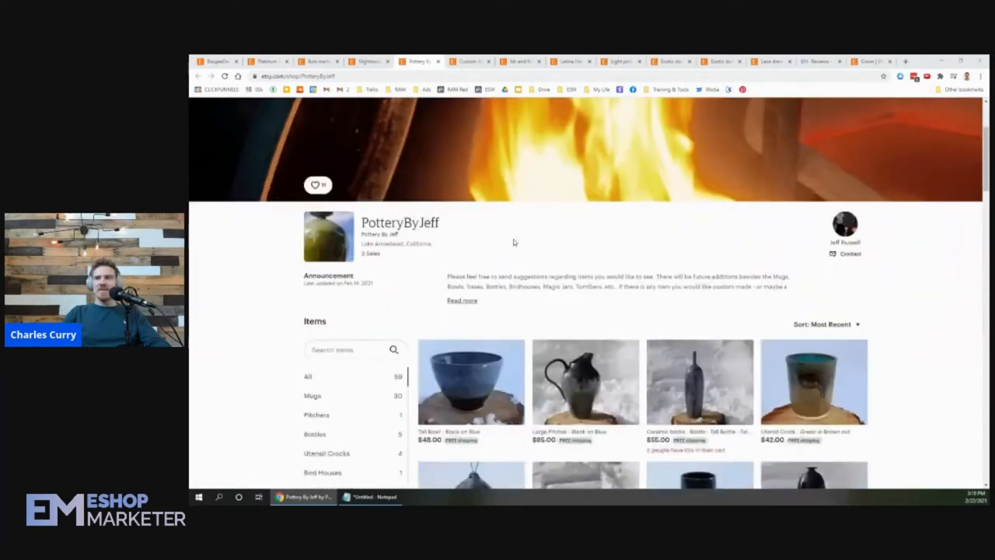
{"action": "scroll", "scroll_direction": "down", "scroll_amount": 3}
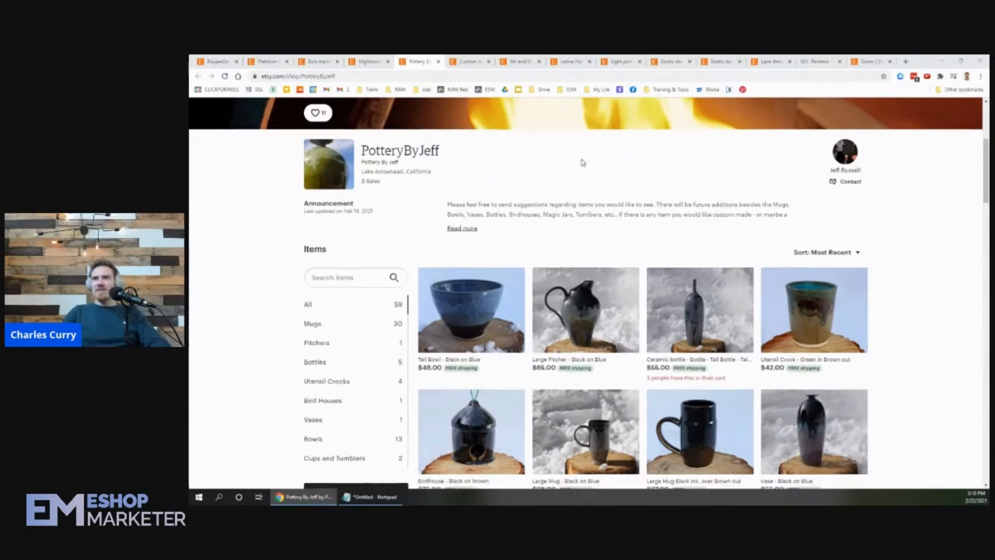
- Open the $85 Large Pitcher – Black on Blue listing and search for 'pottery pitcher'
{"action": "left_click", "coordinate": [585, 310]}
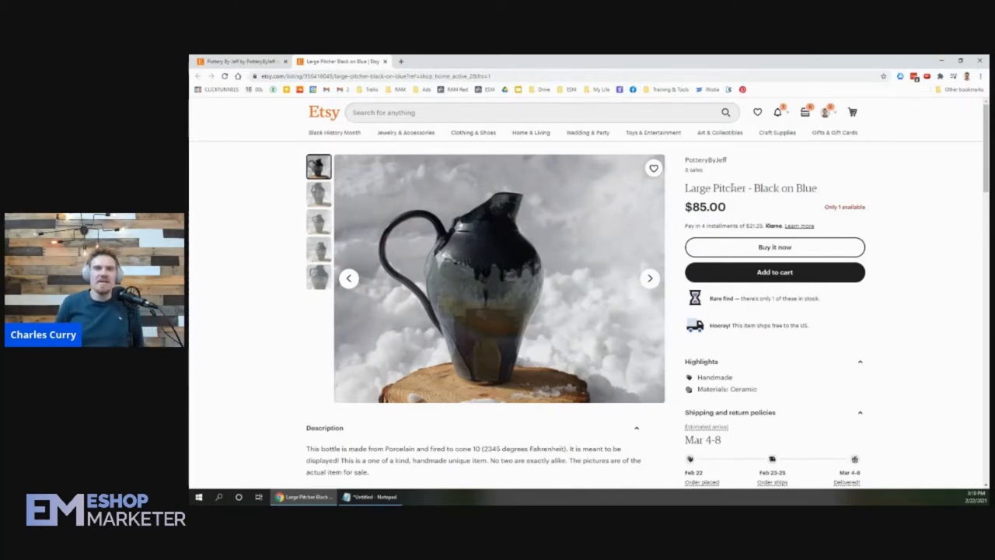
{"action": "type", "text": "potter"}
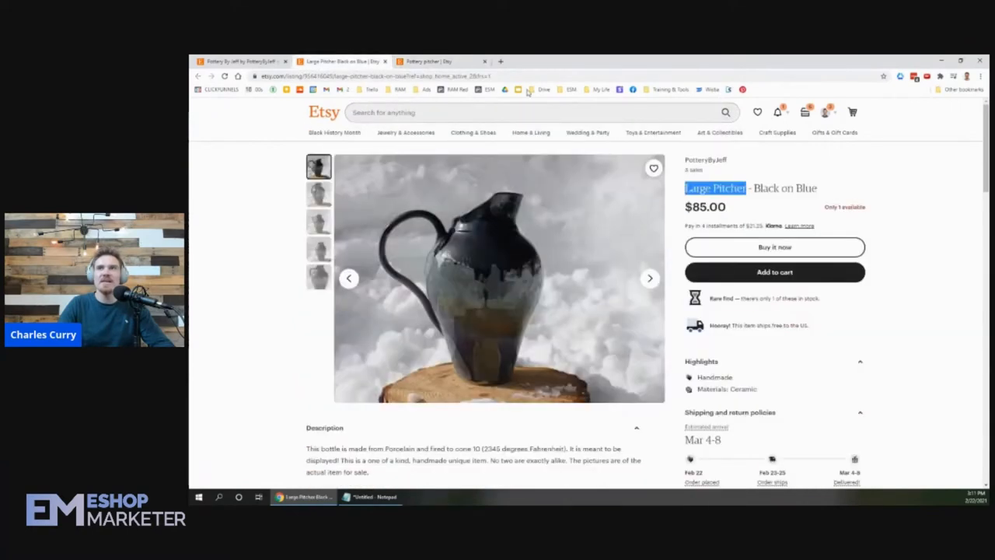
- Browse the pitcher's photos and enlarge one to see its dripping black glaze
{"action": "left_click", "coordinate": [318, 194]}
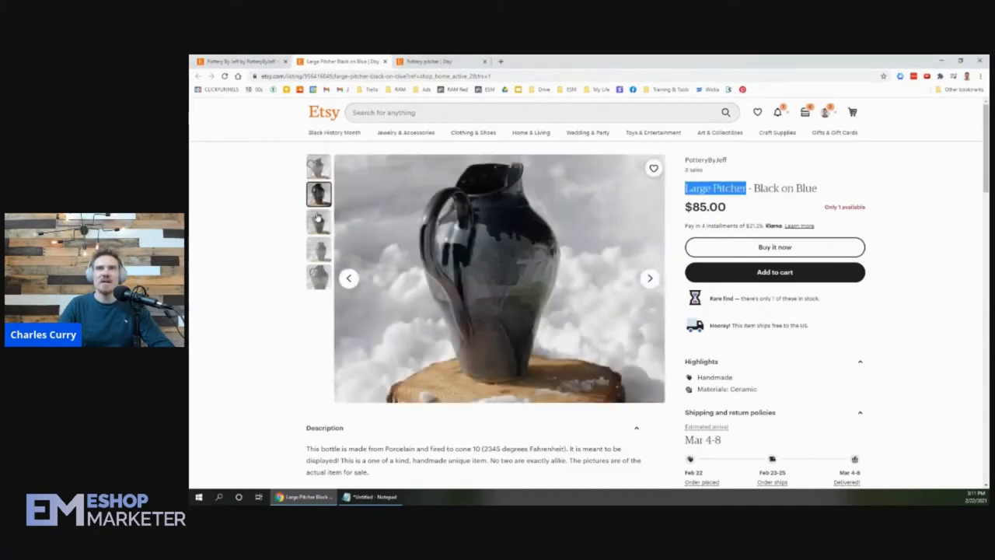
{"action": "left_click", "coordinate": [318, 248]}
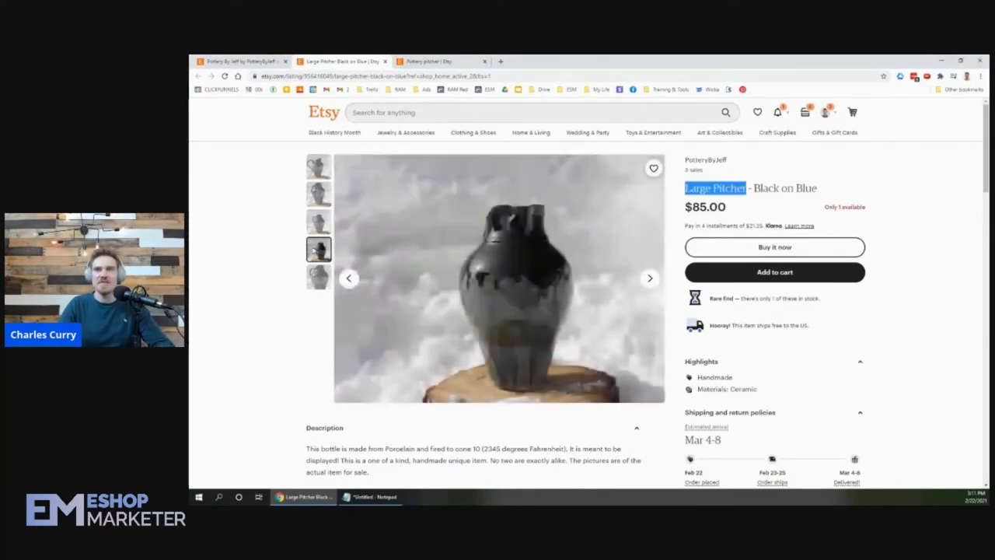
{"action": "left_click", "coordinate": [497, 278]}
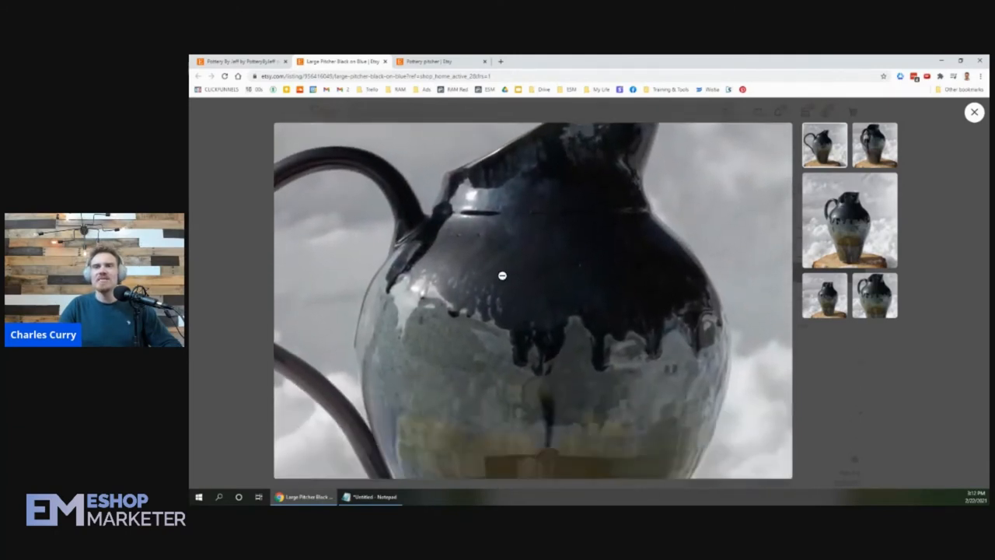
- Zoom out of the pitcher photo and close the viewer to return to the description
{"action": "left_click", "coordinate": [502, 276]}
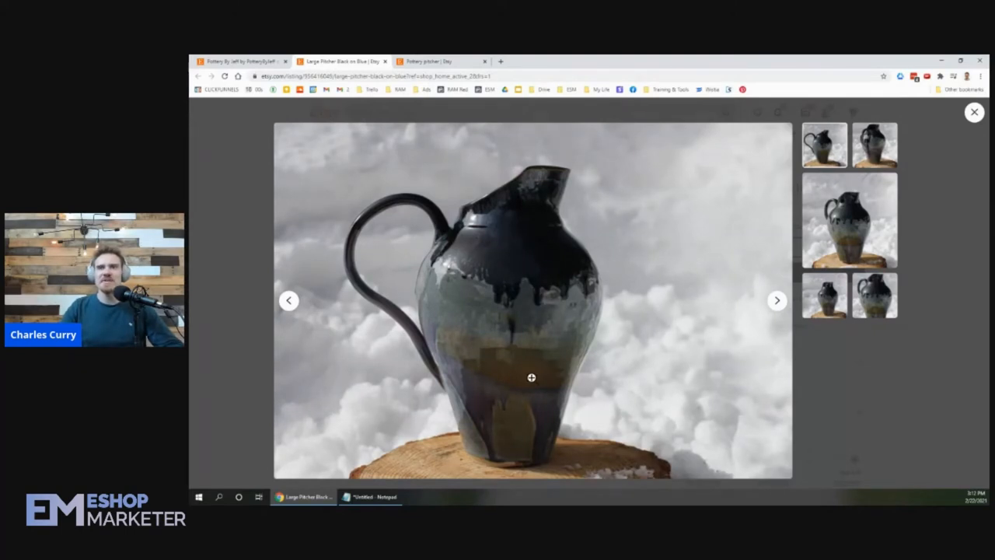
{"action": "left_click", "coordinate": [974, 112]}
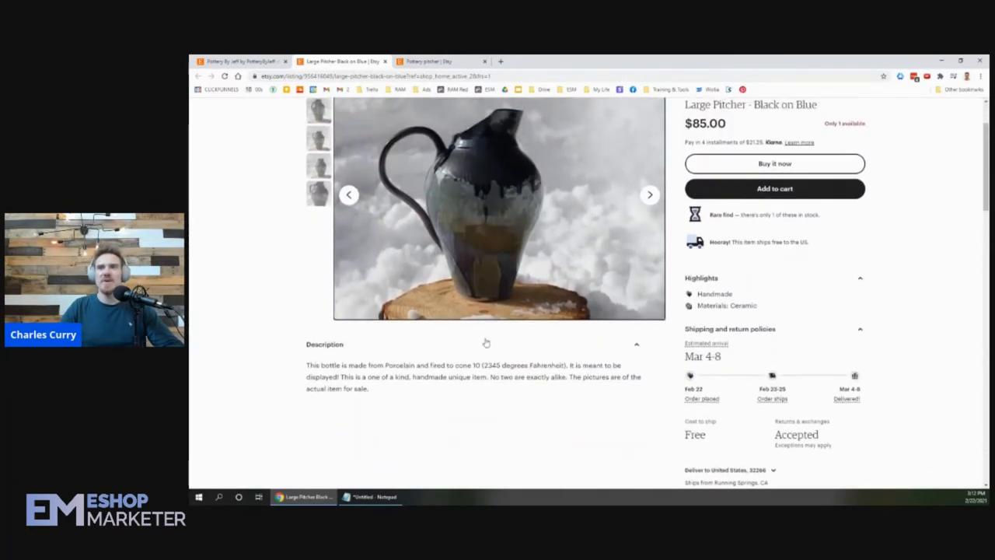
- Scroll the pitcher listing before opening the $48 Tall Bowl – Black on Blue listing
{"action": "scroll", "scroll_direction": "down", "scroll_amount": 3}
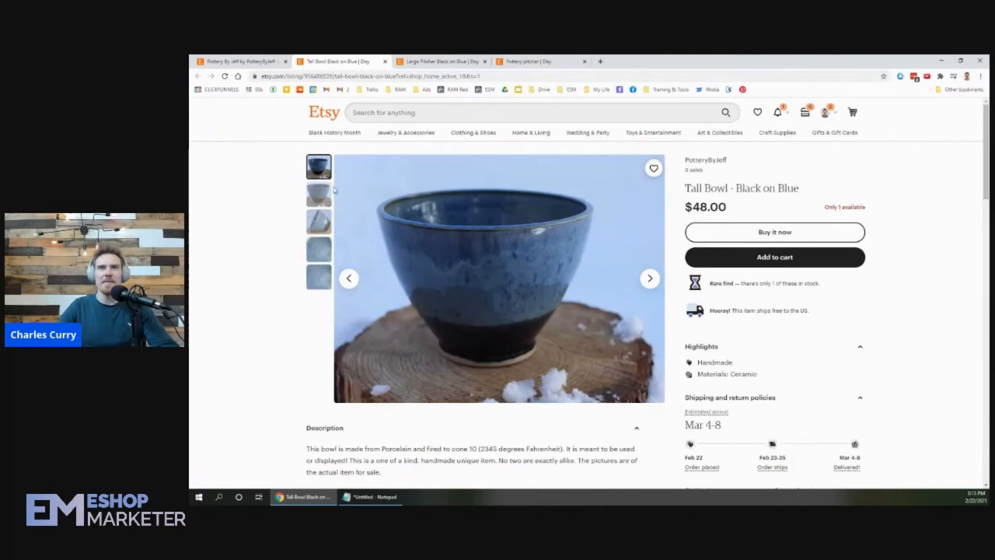
- Return to the shop tab and open the $25 Bowl – Green on Brown listing
{"action": "left_click", "coordinate": [318, 278]}
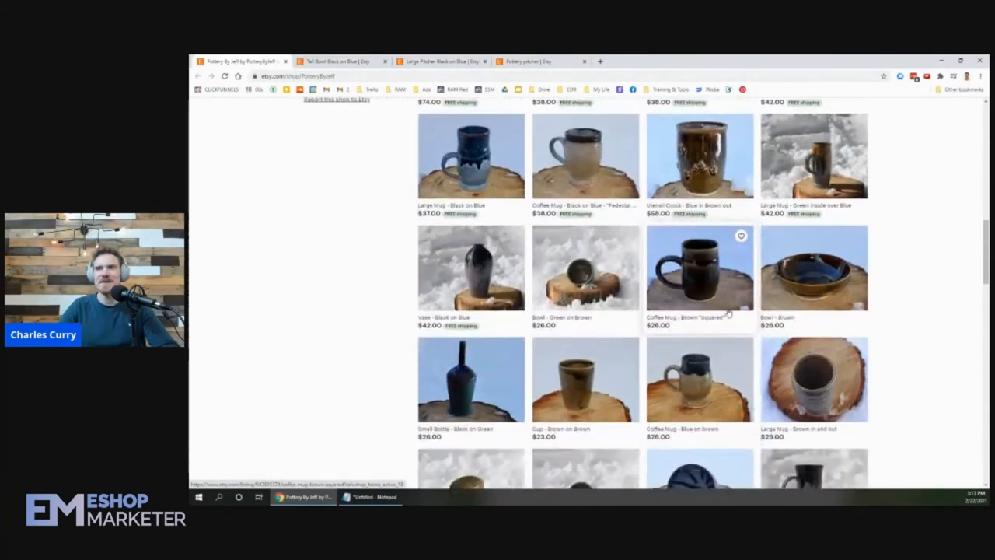
{"action": "left_click", "coordinate": [586, 270]}
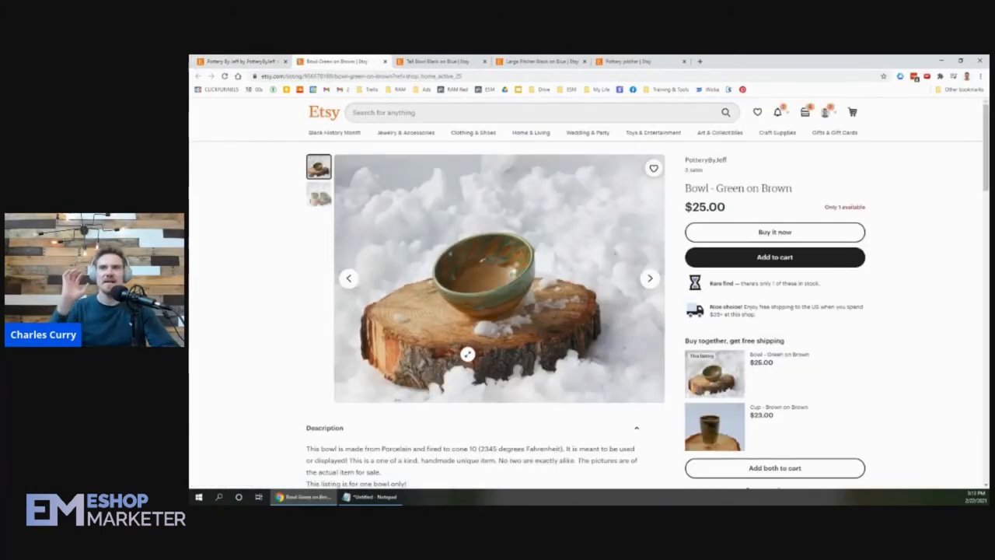
- Show the four-bowl photo and highlight the 2.75" by 4.5" measurements
{"action": "left_click", "coordinate": [318, 194]}
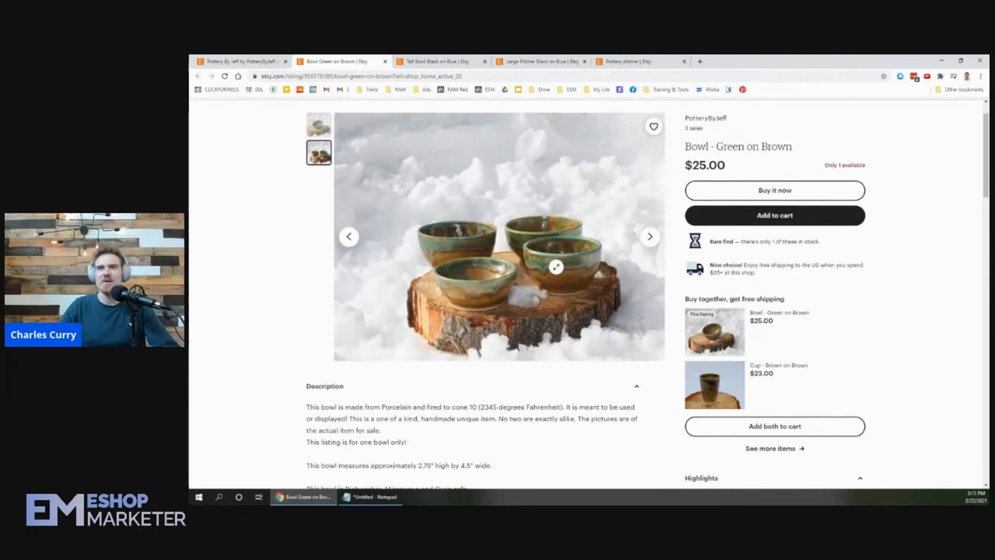
{"action": "mouse_move", "coordinate": [468, 283]}
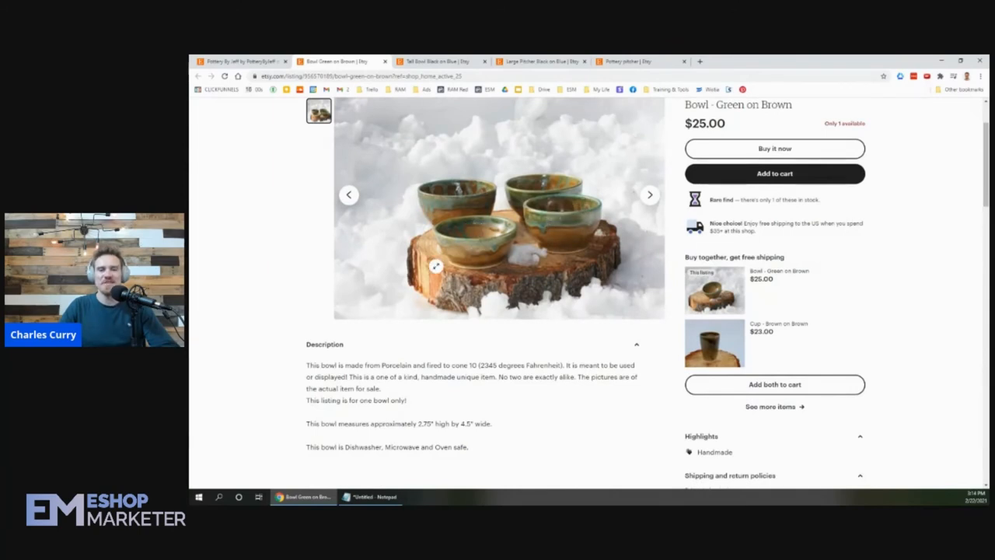
{"action": "left_click_drag", "start_coordinate": [348, 422], "coordinate": [492, 423]}
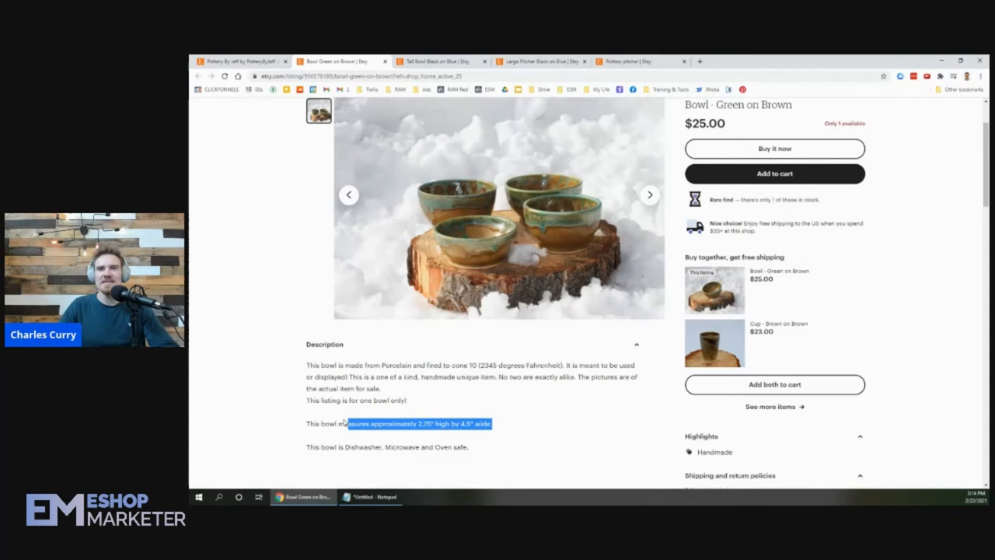